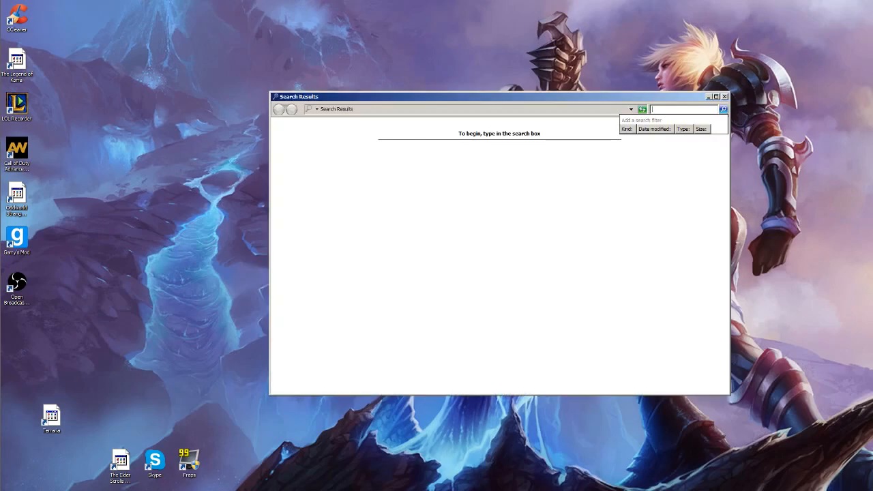
Close the empty Search Results window, leaving only the desktop visible
click(724, 95)
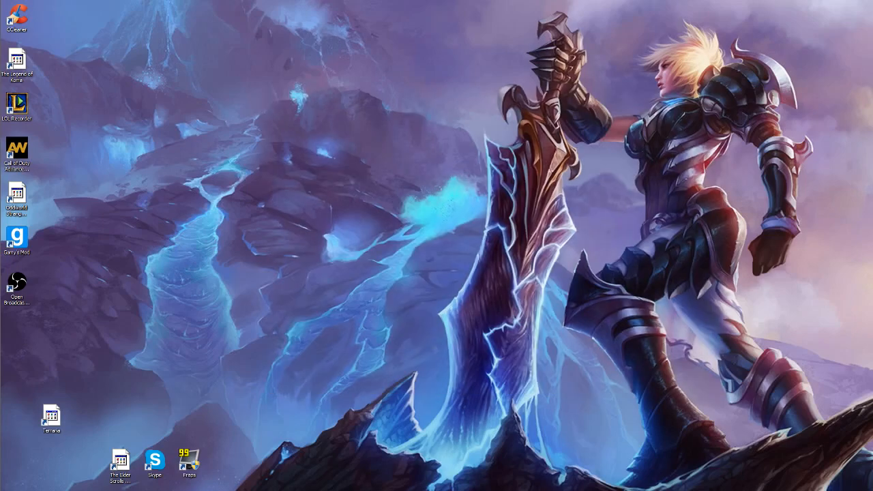